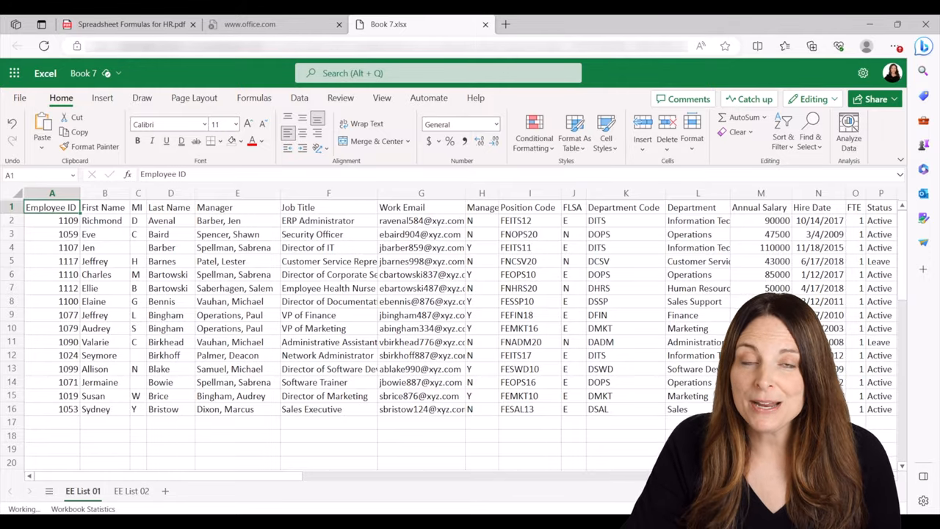
mouse_move(470, 331)
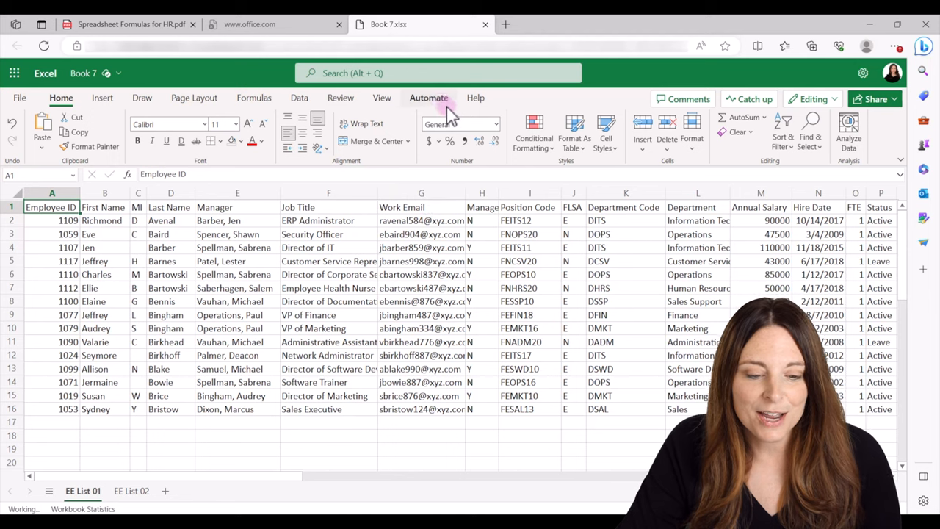
Step: Open the Automate tab to reveal the scripting tools
left_click(428, 98)
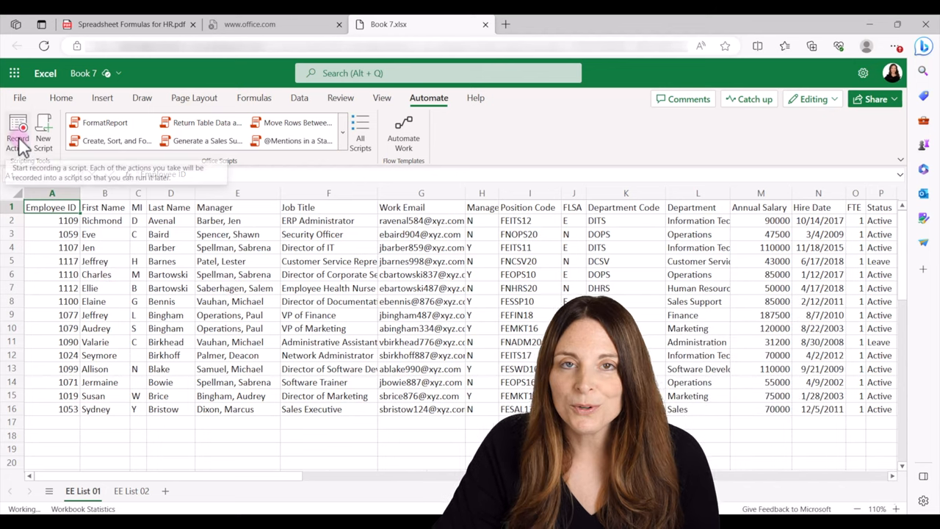
Step: Start recording actions and autofit all columns on EE List 01
left_click(17, 132)
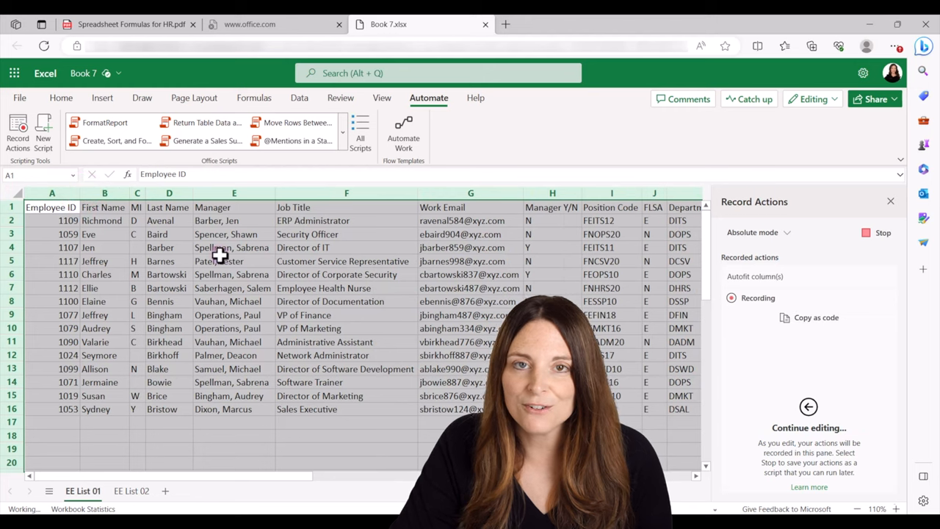
left_click(764, 276)
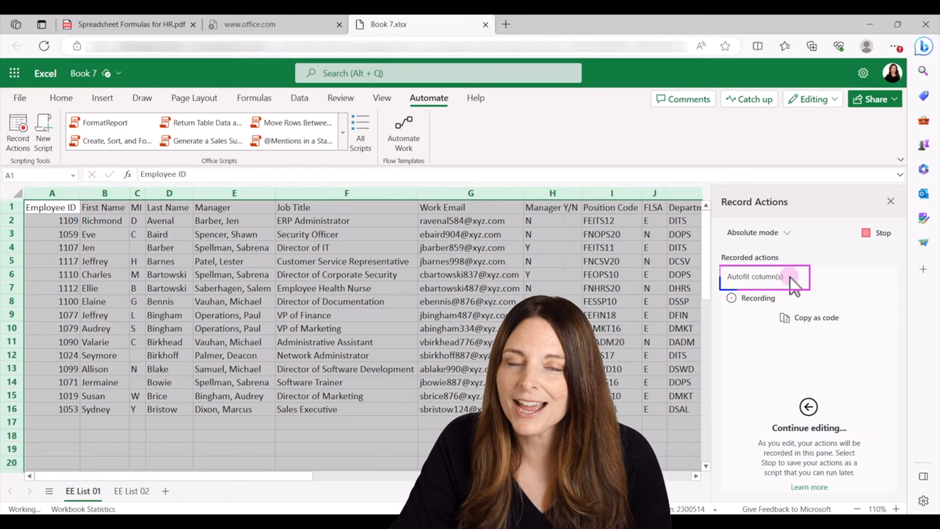
mouse_move(751, 269)
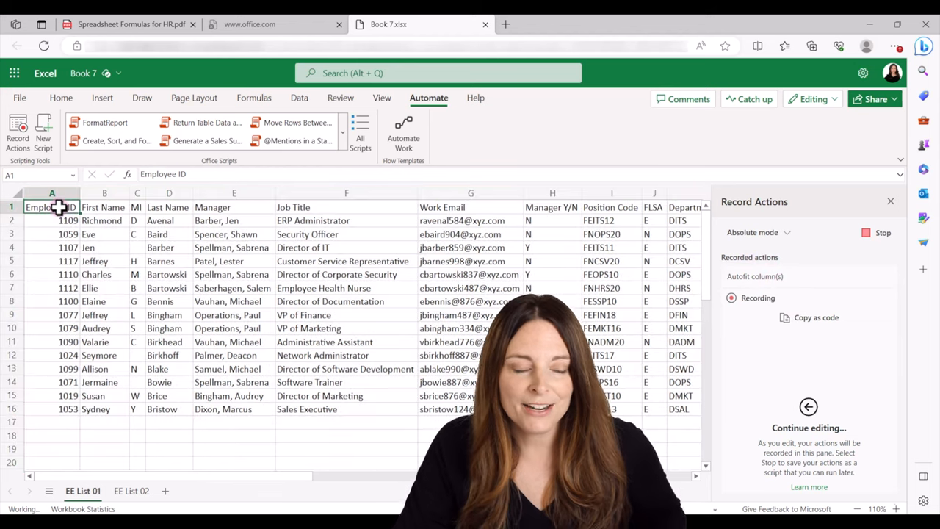
Step: Select row 1 and make it bold, centred, with light blue fill
key("ctrl+shift")
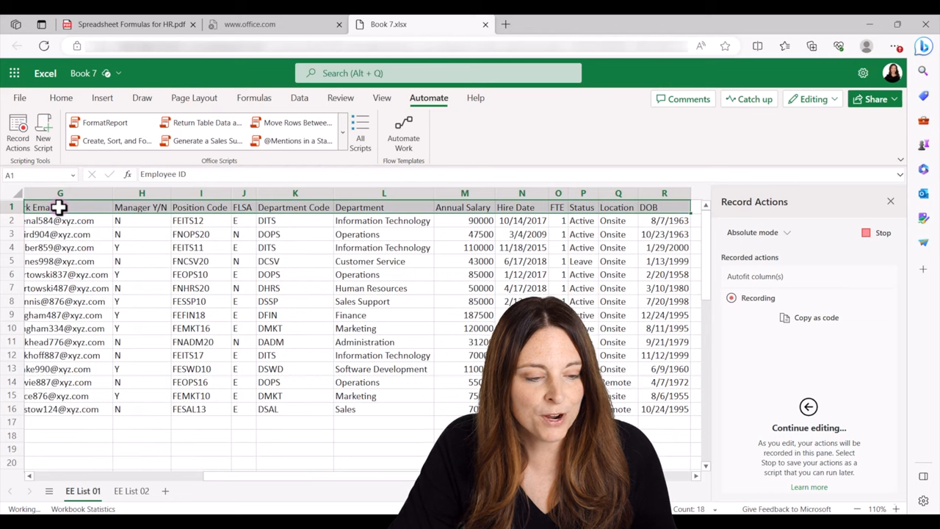
left_click(61, 98)
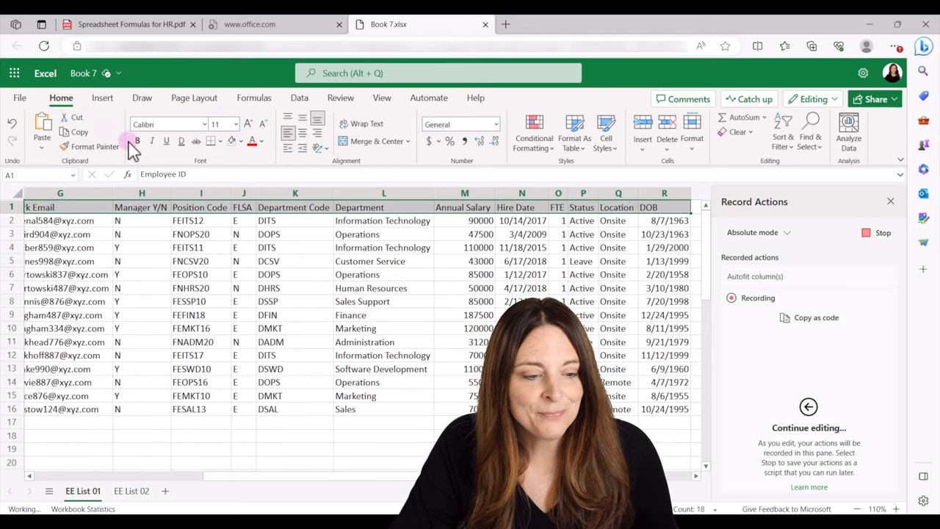
left_click(137, 140)
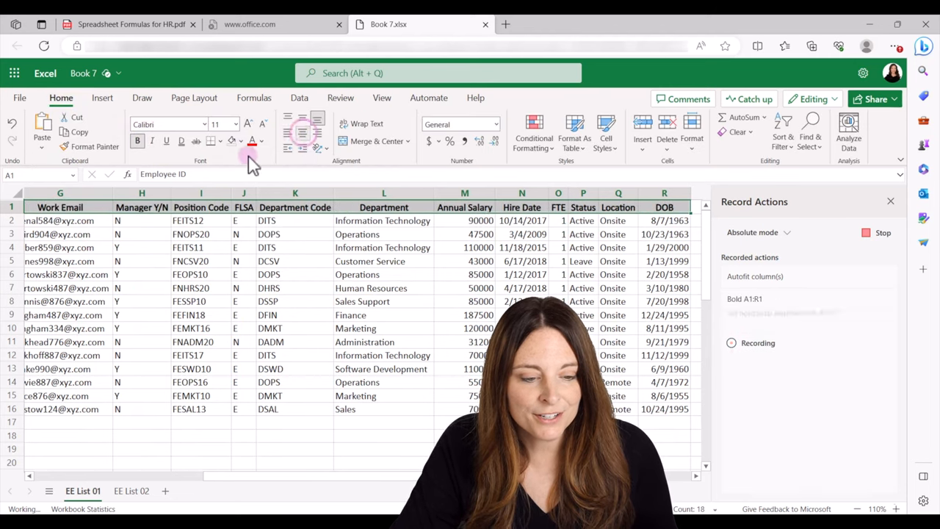
left_click(260, 141)
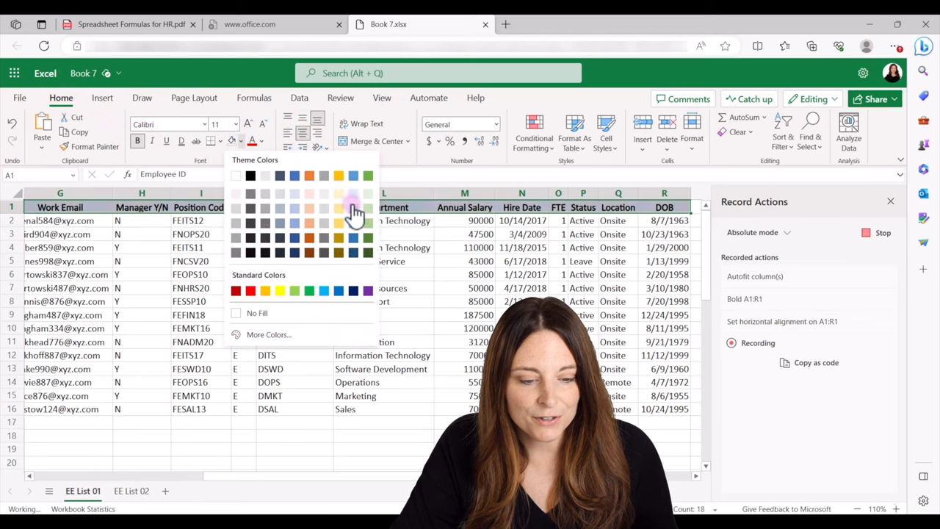
left_click(354, 195)
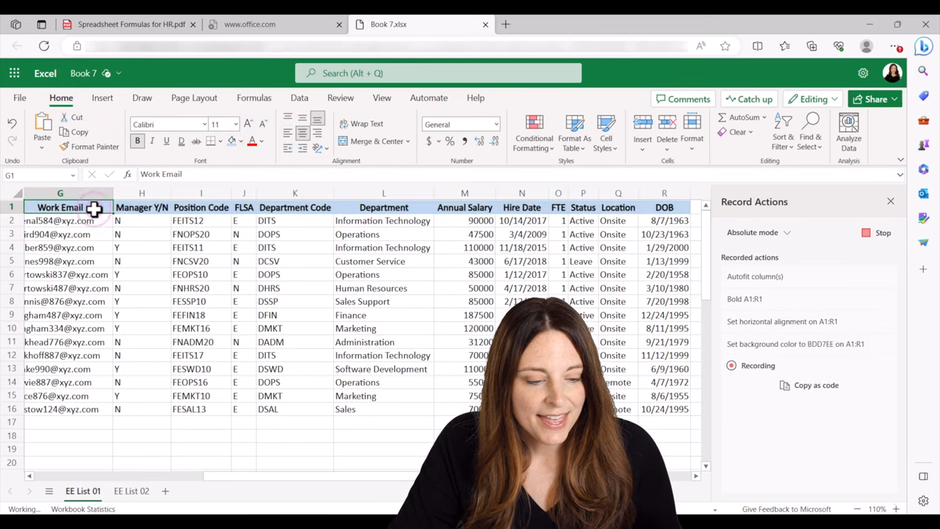
scroll("right", 3)
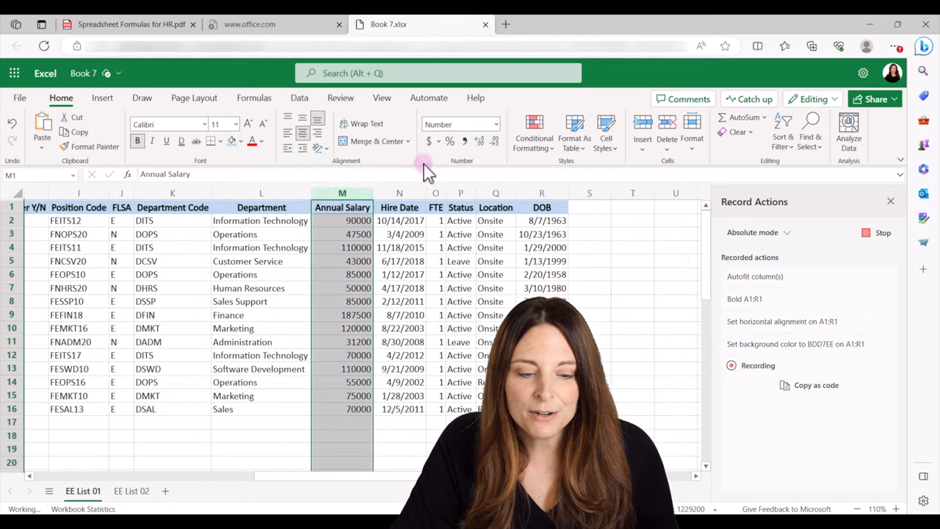
Step: Format Annual Salary as Accounting, label the new column Age, and copy the age formula from the PDF
left_click(439, 141)
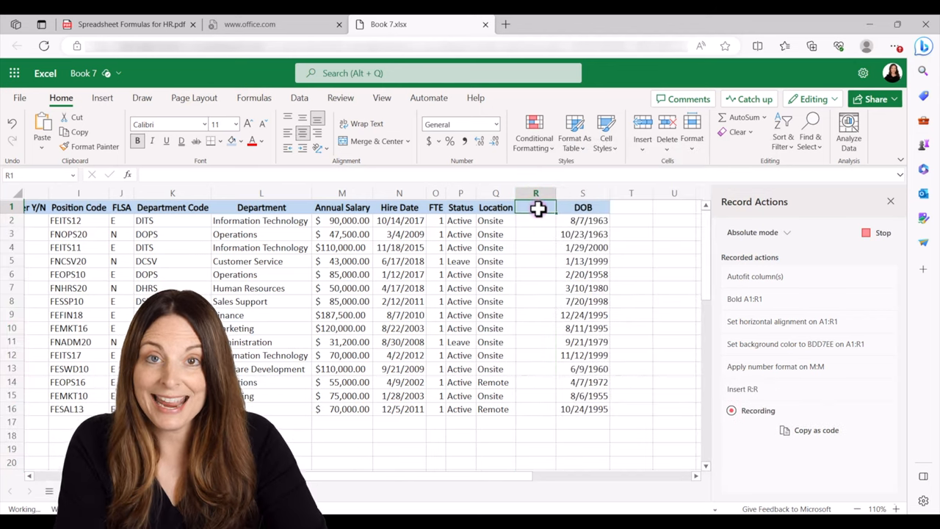
left_click(535, 221)
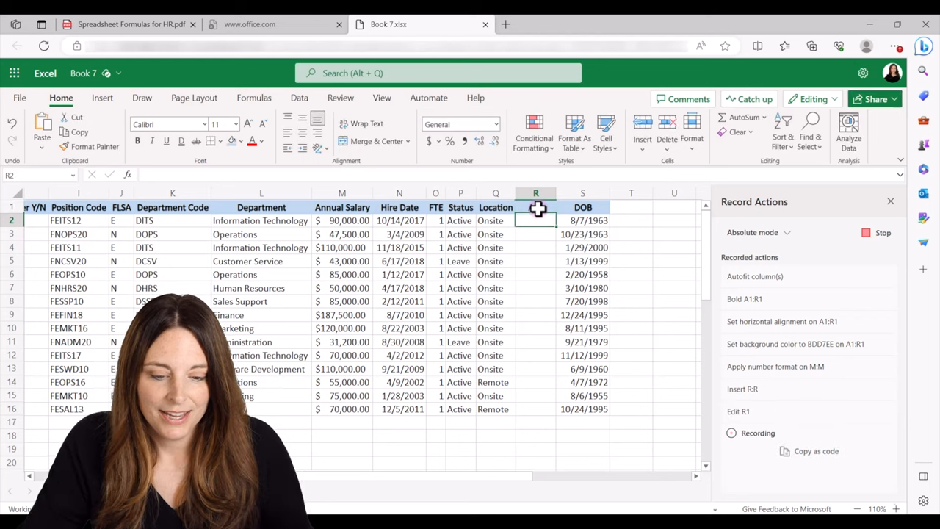
left_click(131, 23)
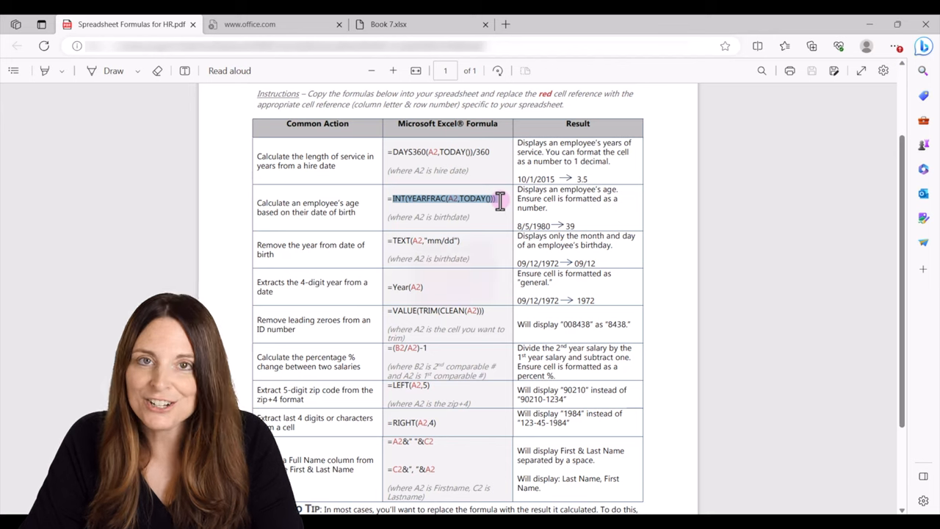
key("ctrl+c")
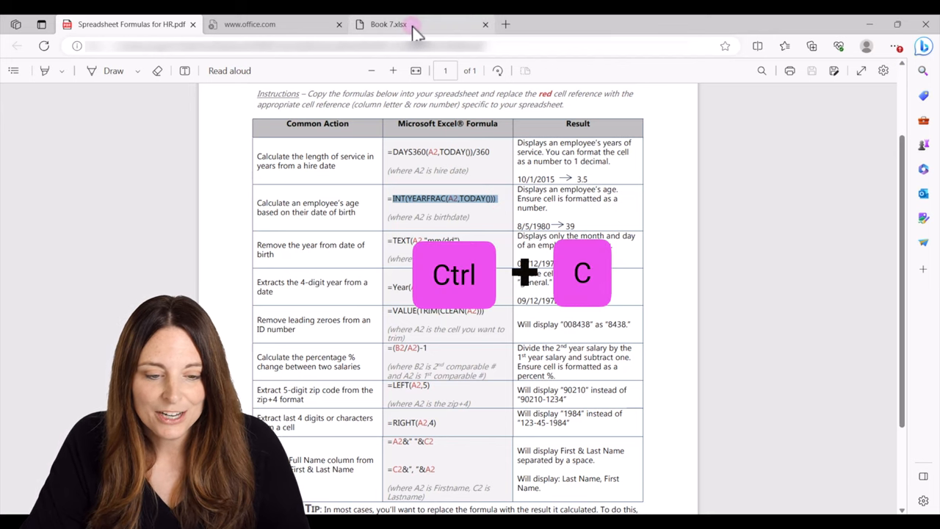
left_click(388, 24)
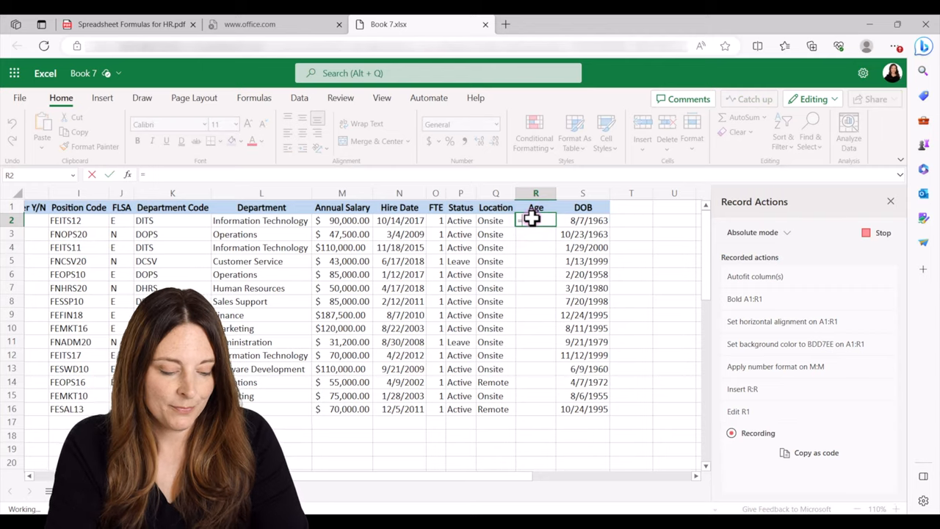
Step: Enter =INT(YEARFRAC(S2,TODAY())) in R2 to calculate age from DOB
key("ctrl+v")
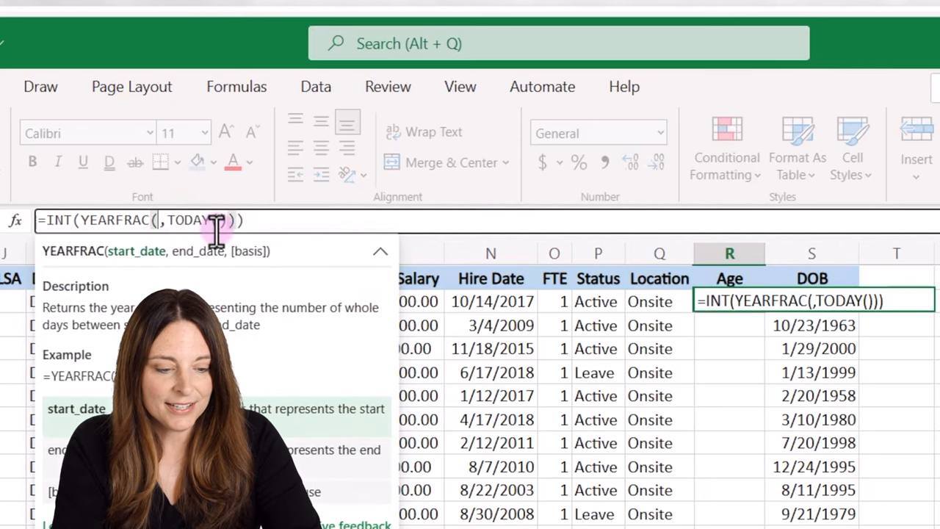
type("S2")
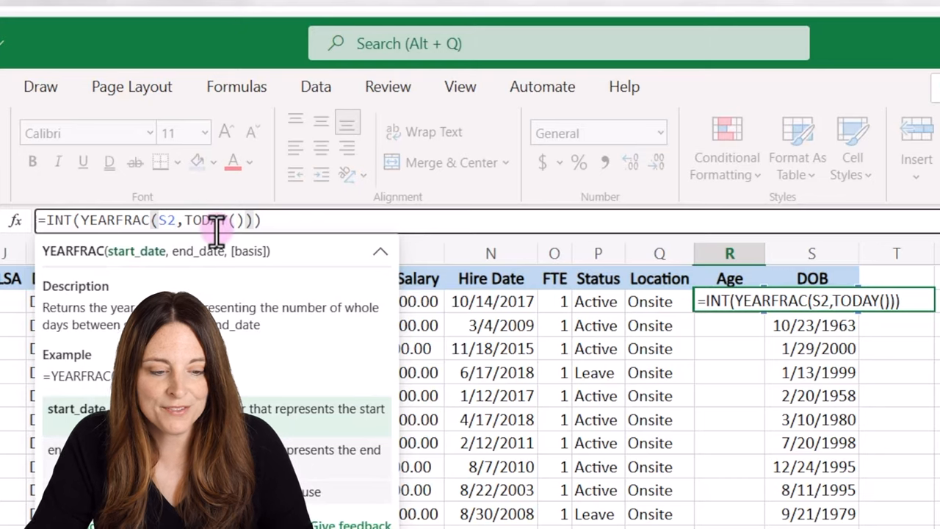
key("enter")
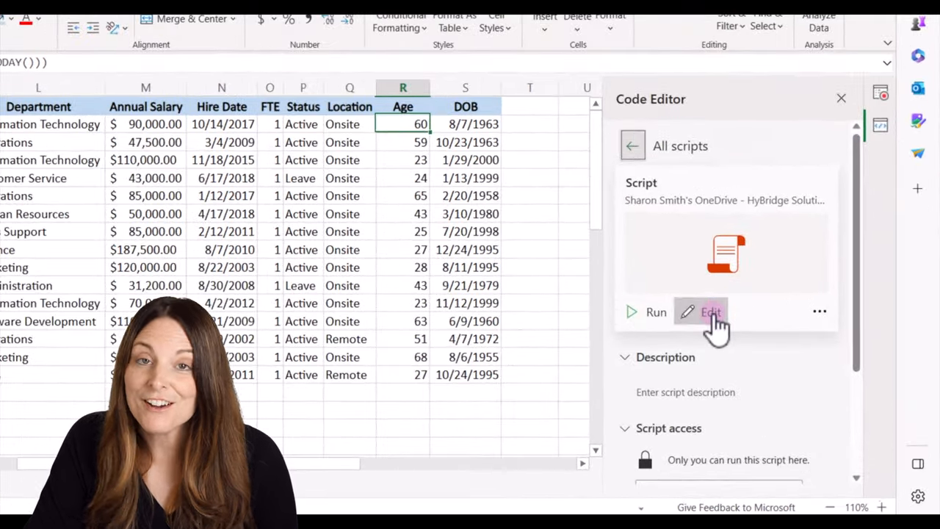
Step: Rename the recorded script to FormatEEReport in the Code Editor
left_click(710, 312)
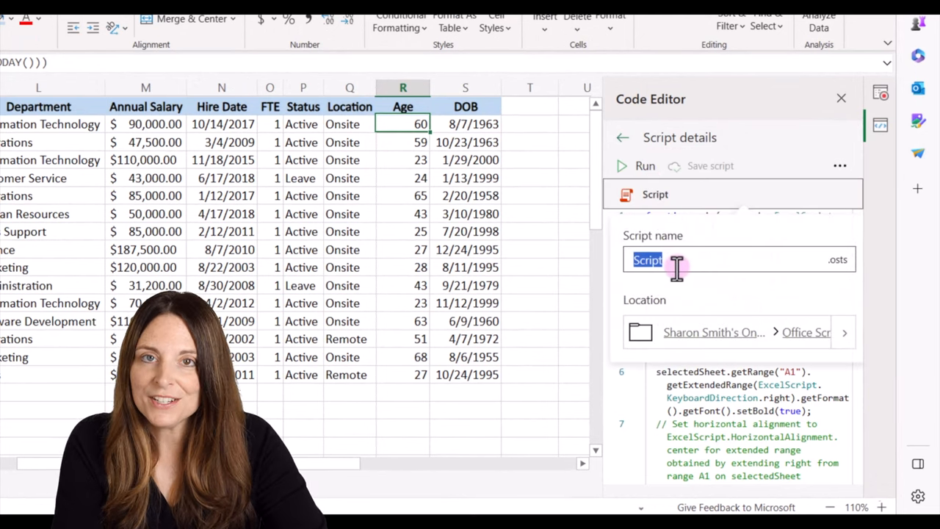
type("For")
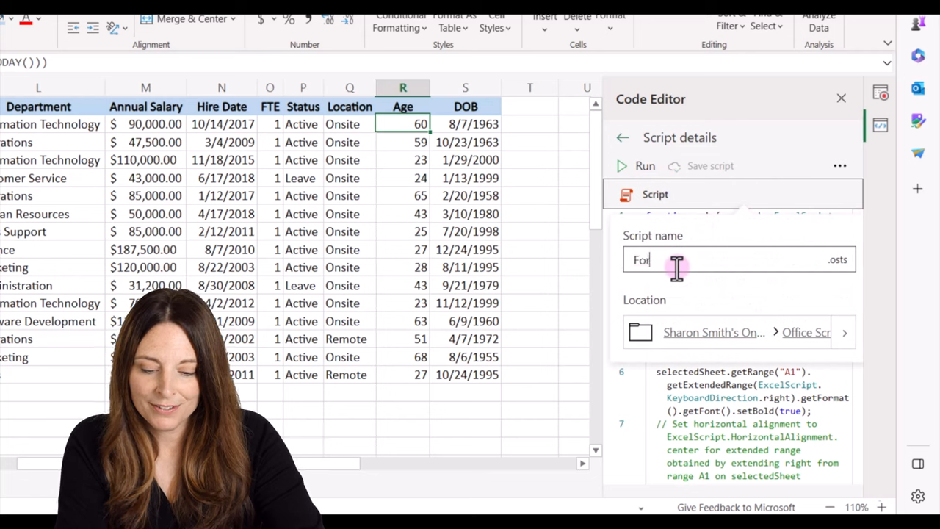
type("Format Report")
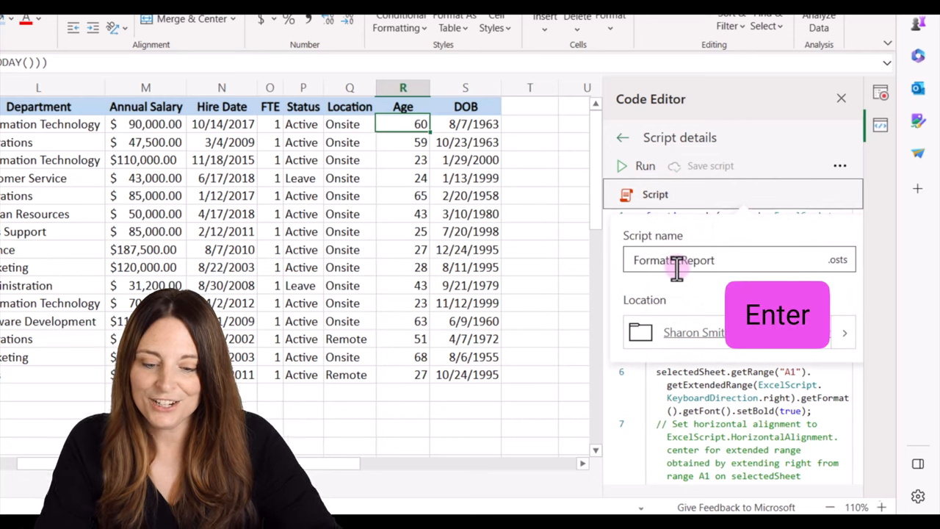
key("Enter")
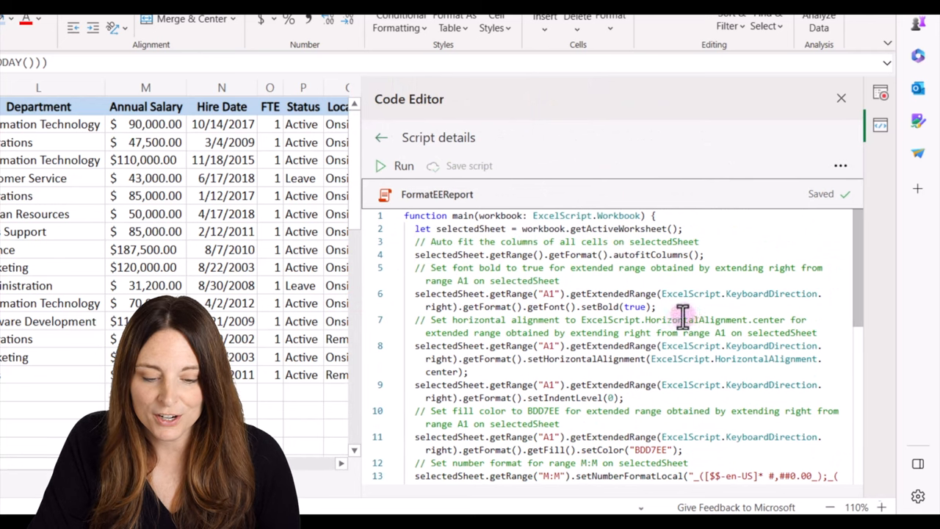
mouse_move(407, 257)
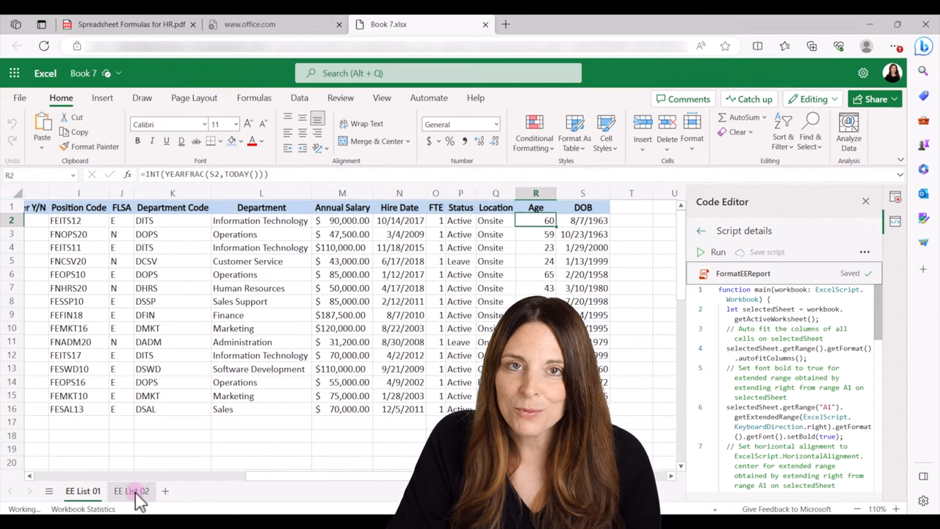
Step: Switch to EE List 02 and show the saved scripts under Automate
left_click(131, 491)
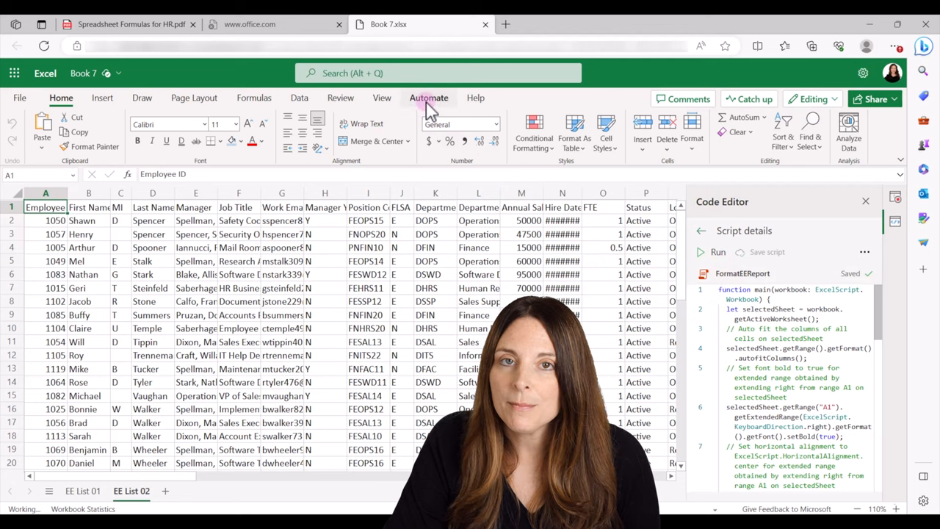
left_click(429, 98)
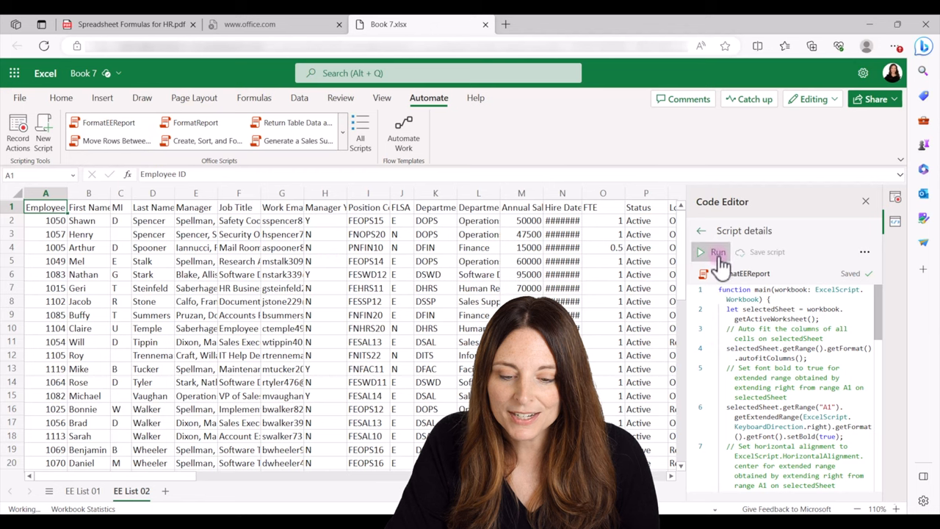
Step: Run FormatEEReport on EE List 02 and scroll to check the results
left_click(711, 252)
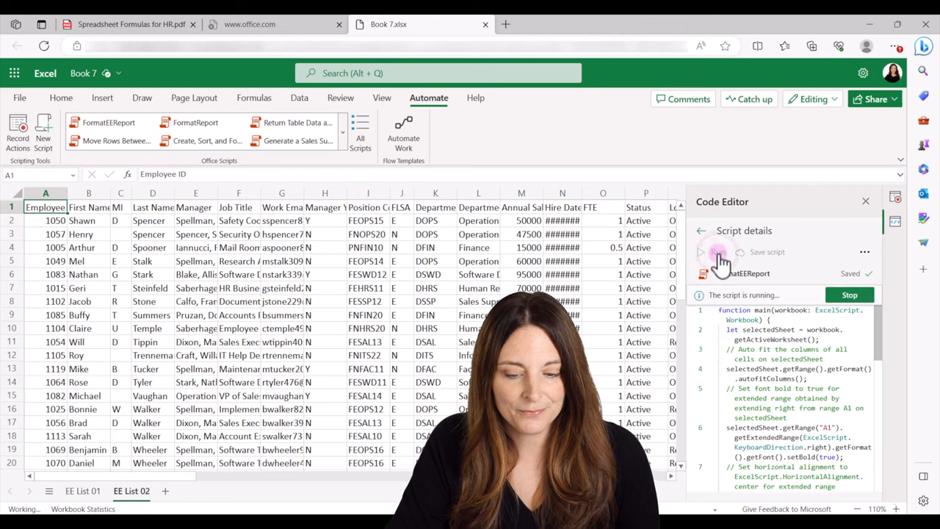
left_click(717, 252)
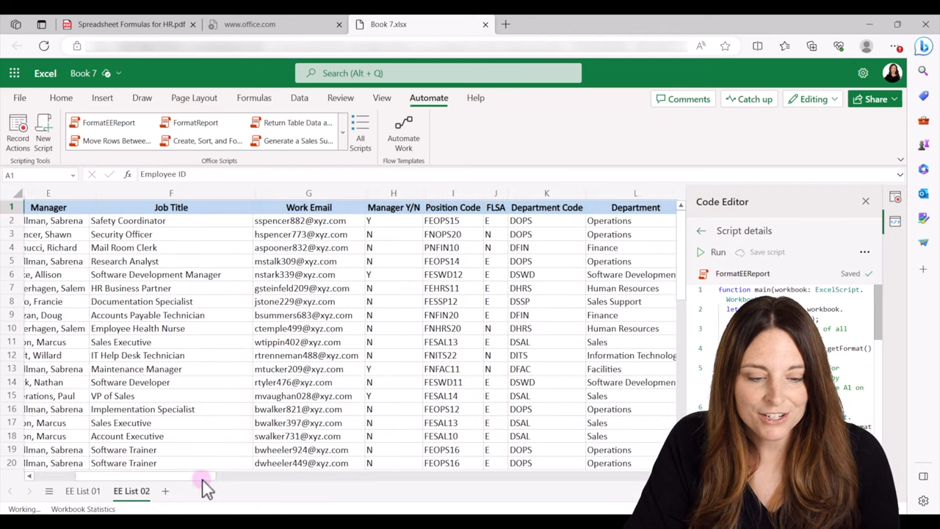
scroll("right", 3)
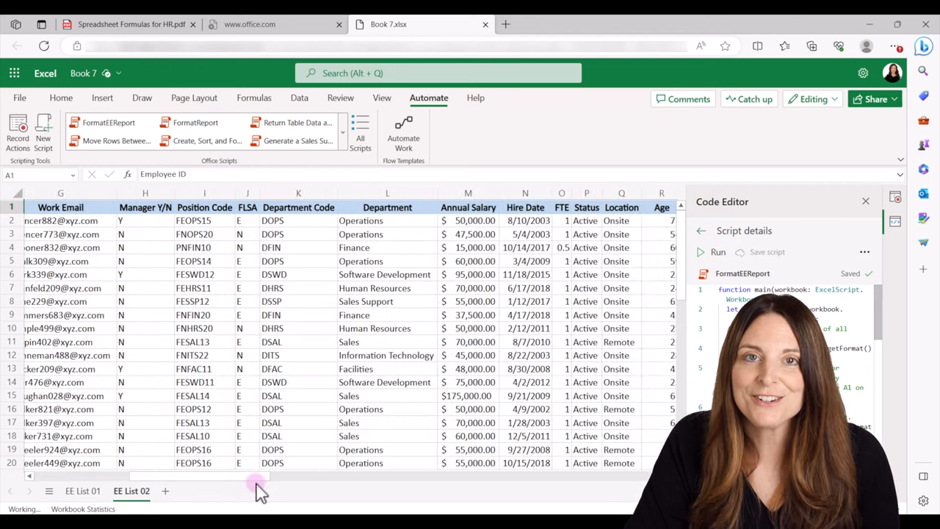
scroll("right", 3)
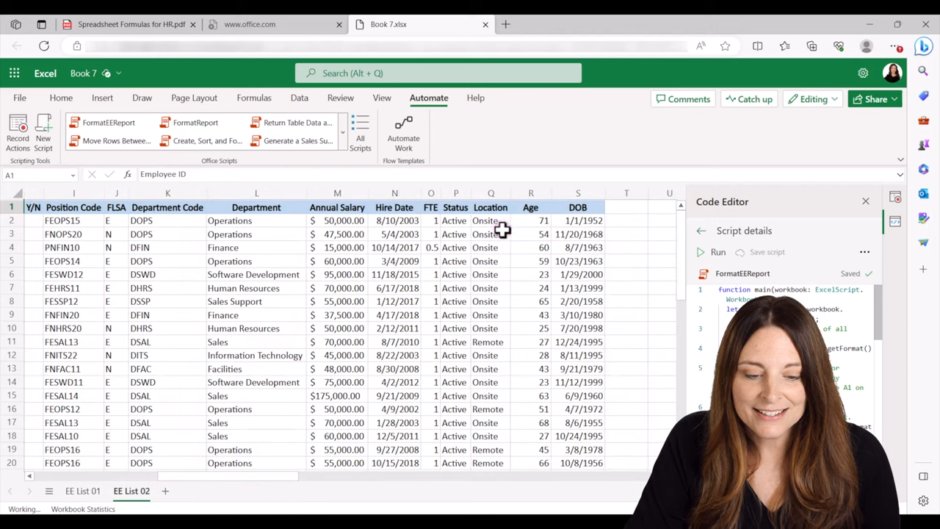
mouse_move(539, 376)
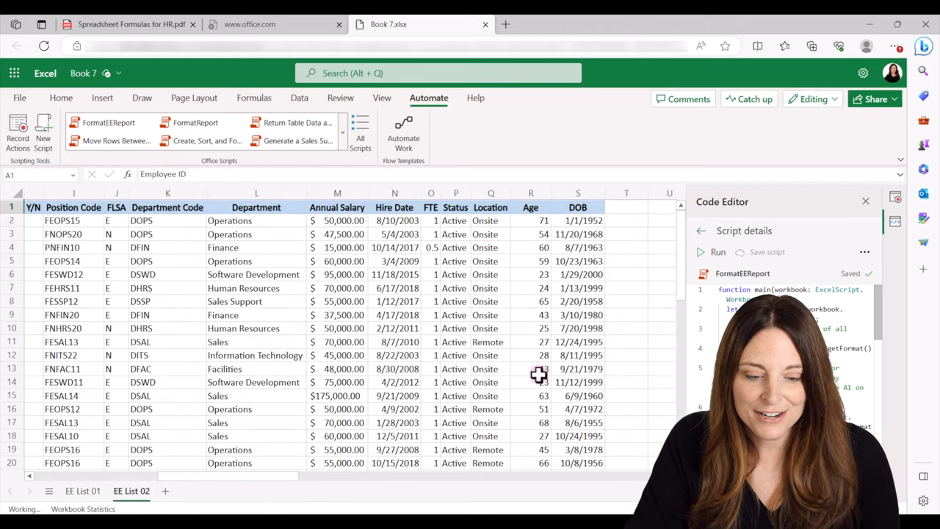
scroll("down", 3)
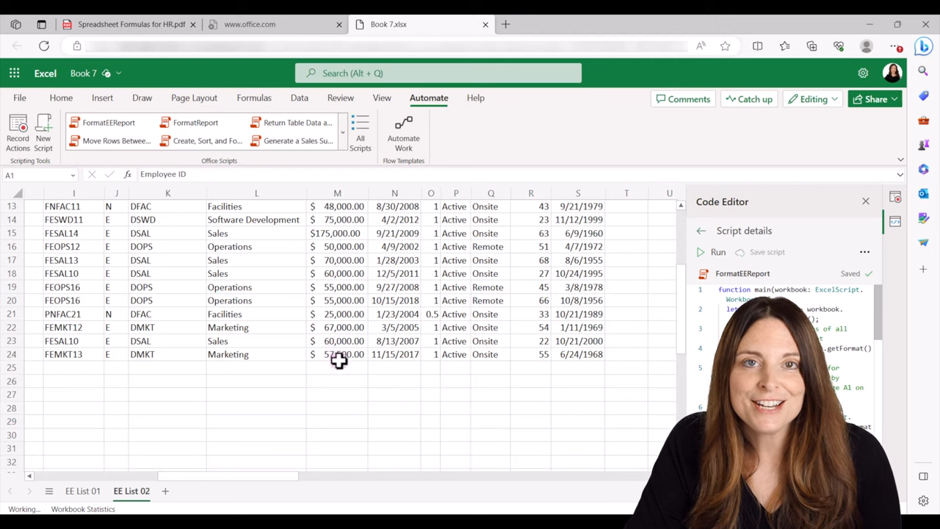
mouse_move(351, 304)
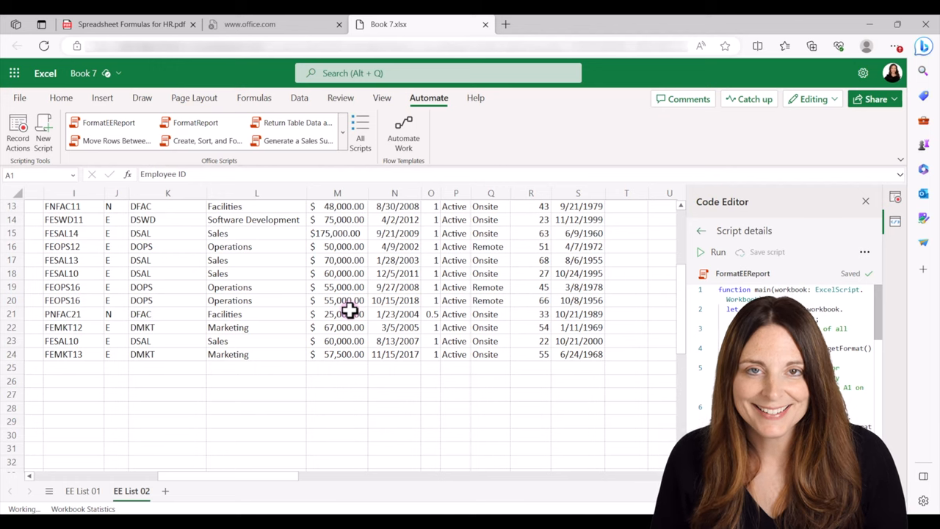
scroll("up", 3)
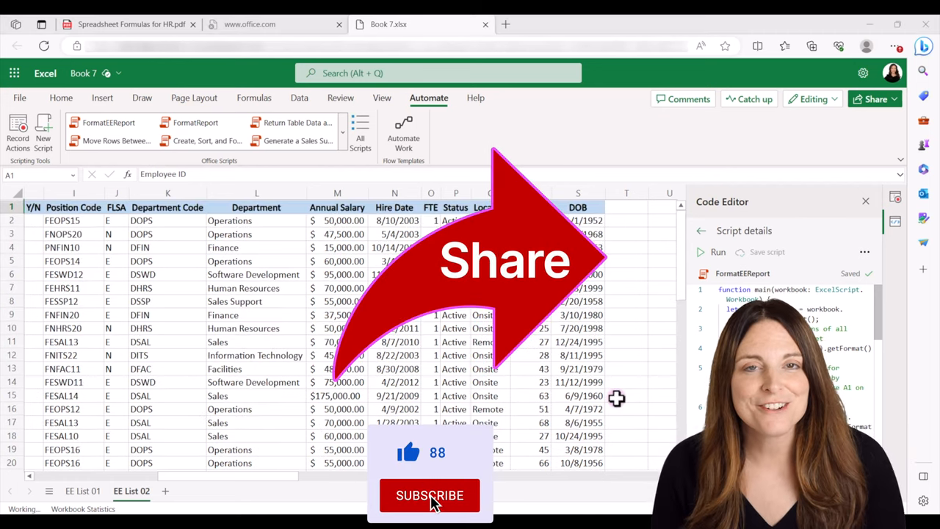
left_click(430, 495)
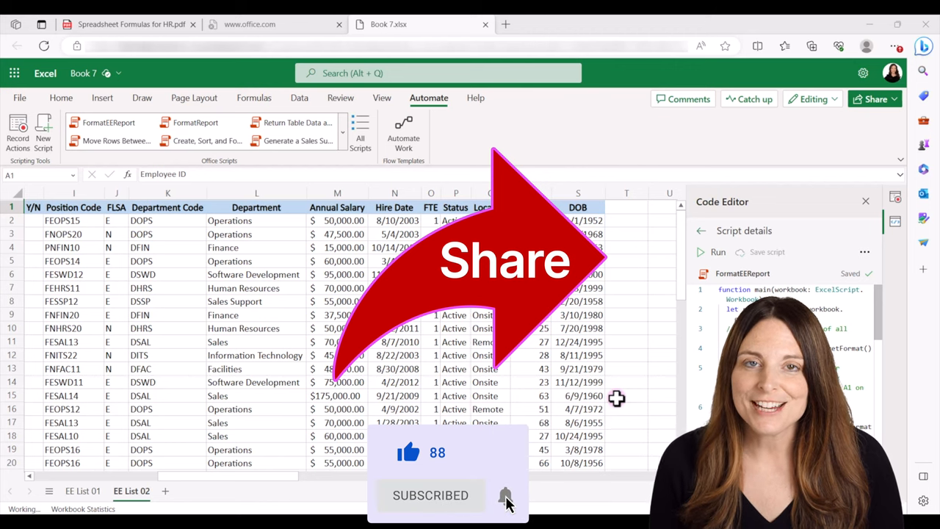